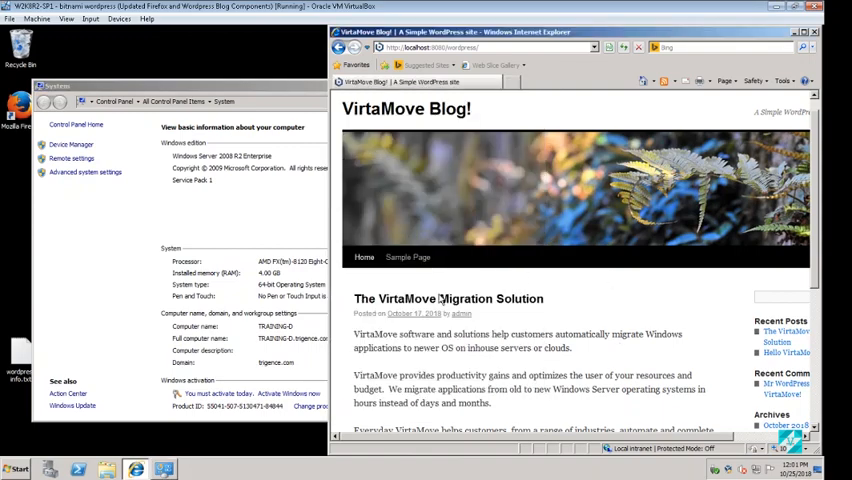
- Scroll through the VirtaMove Blog posts on the old Windows 2008 server
scroll(down, 3)
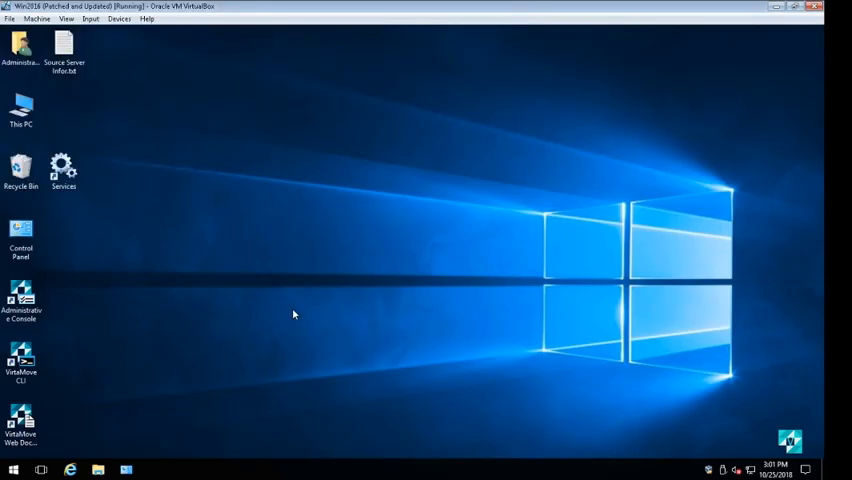
click(124, 468)
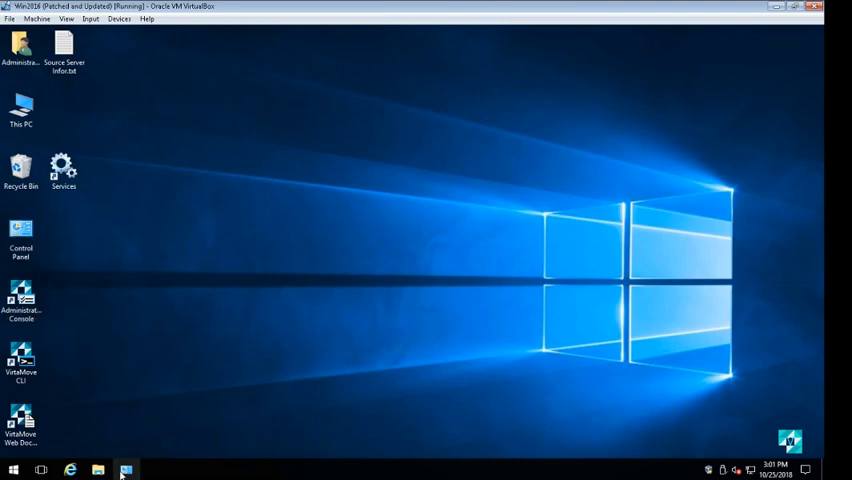
right_click(124, 468)
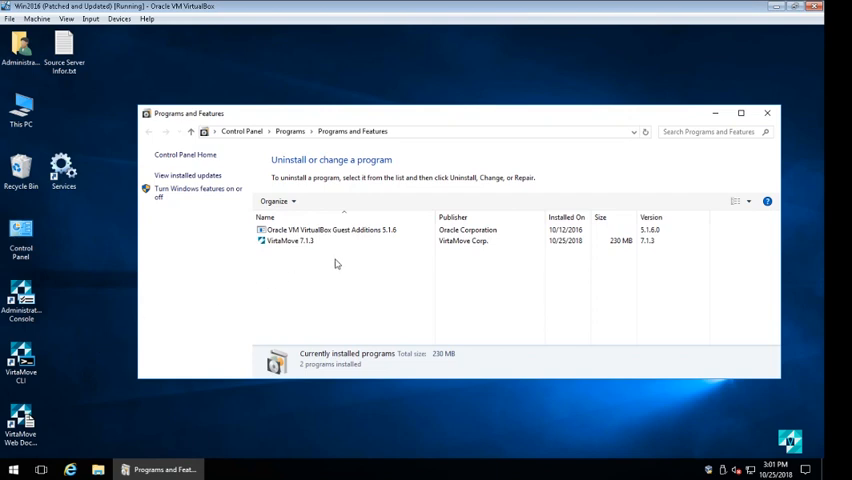
click(296, 240)
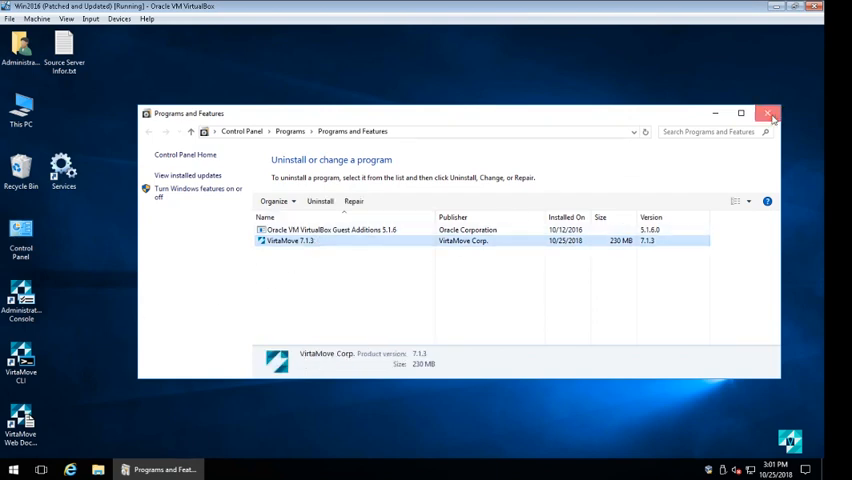
click(766, 112)
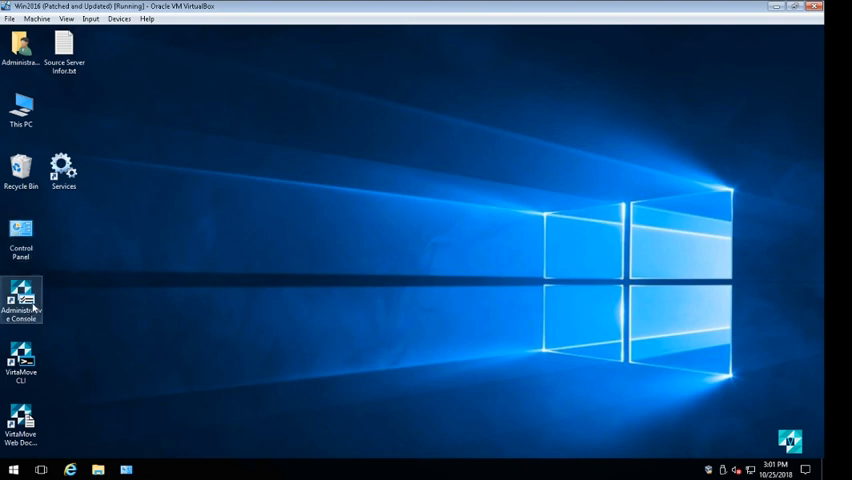
- Create an empty VAA named Wordpress from the Application menu and confirm it
double_click(20, 296)
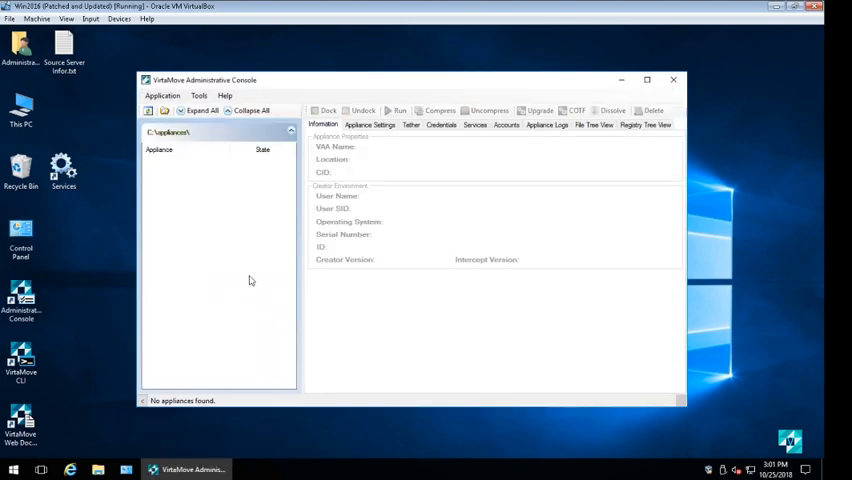
click(162, 96)
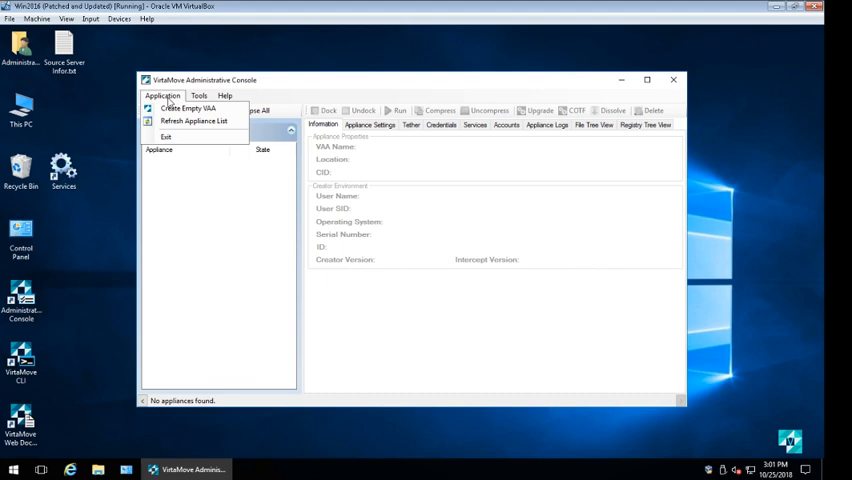
click(186, 108)
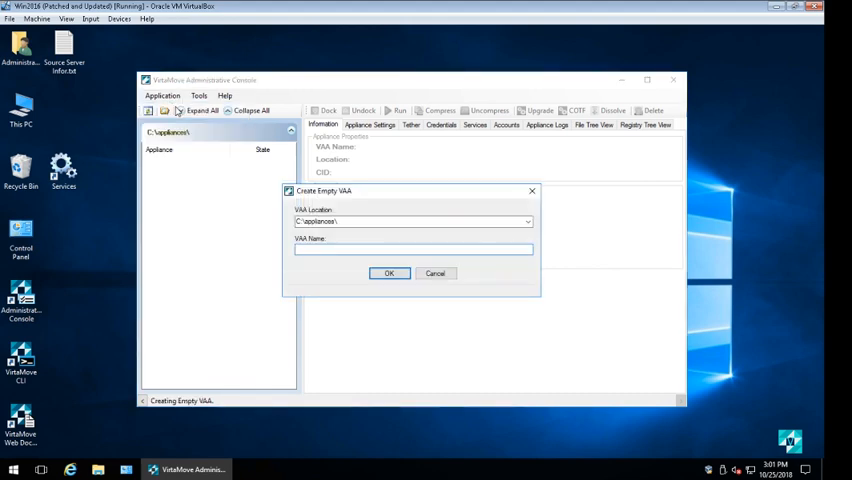
text(Wol)
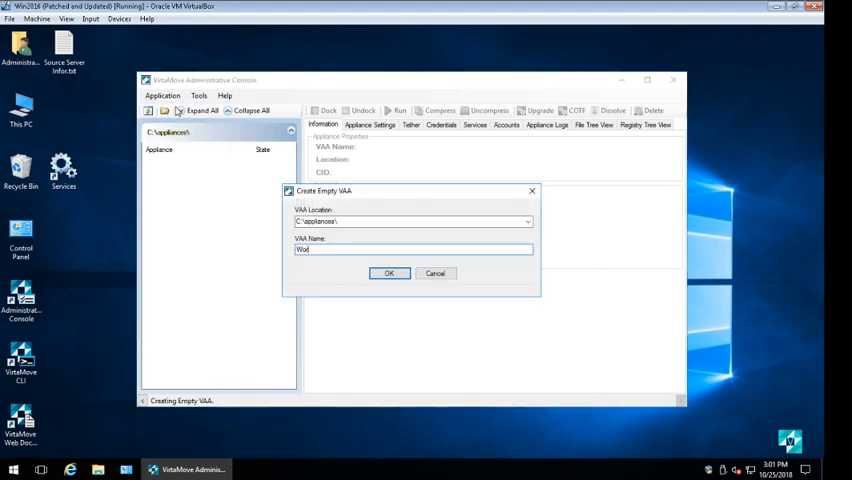
click(388, 272)
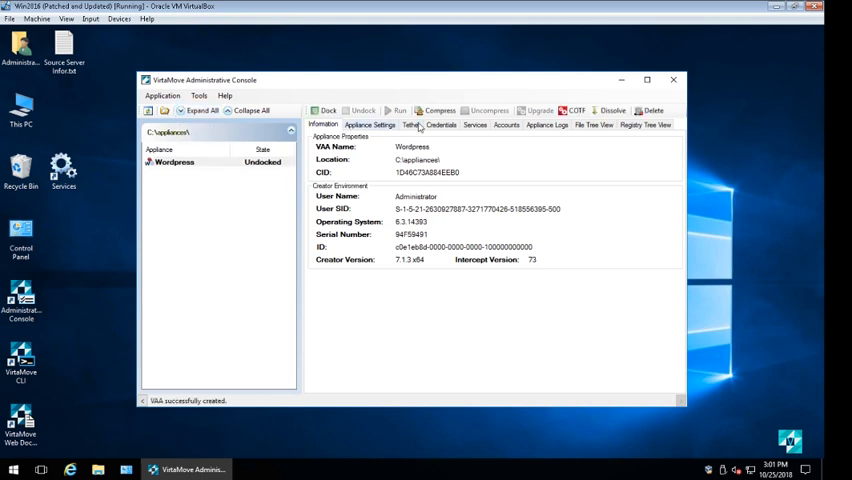
- Tether the appliance to source server 10.0.103.80 and find its installed applications
click(410, 124)
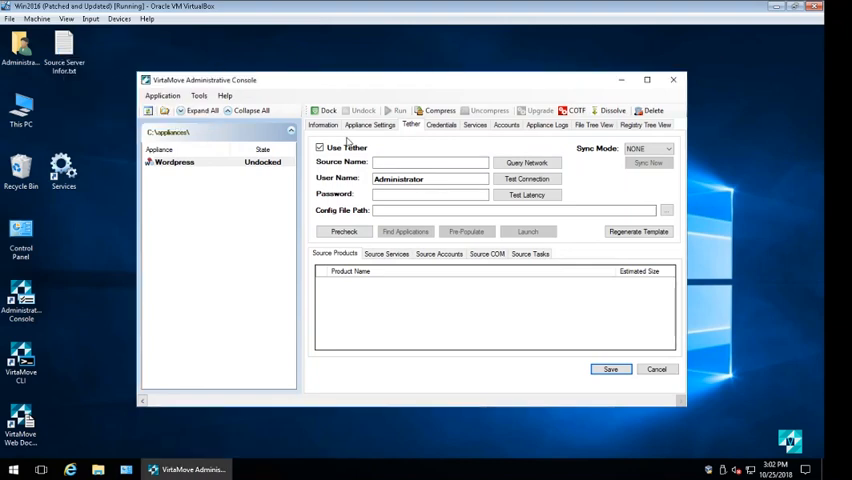
text(10.0.103.80)
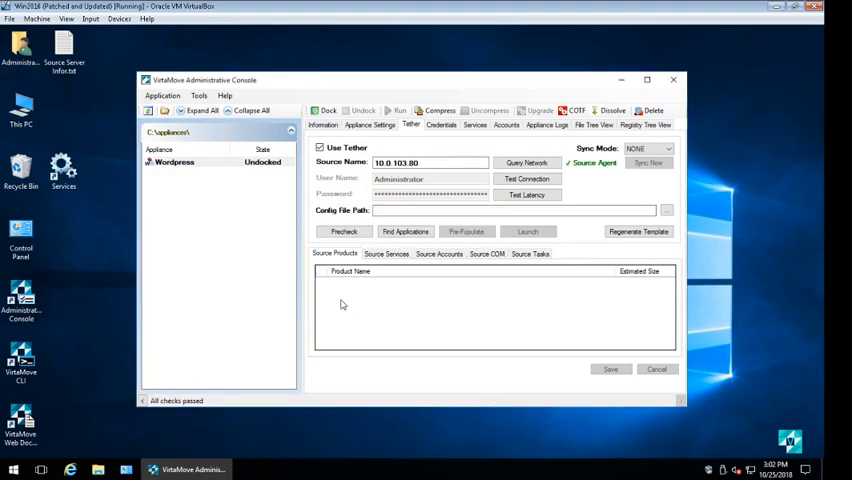
click(404, 232)
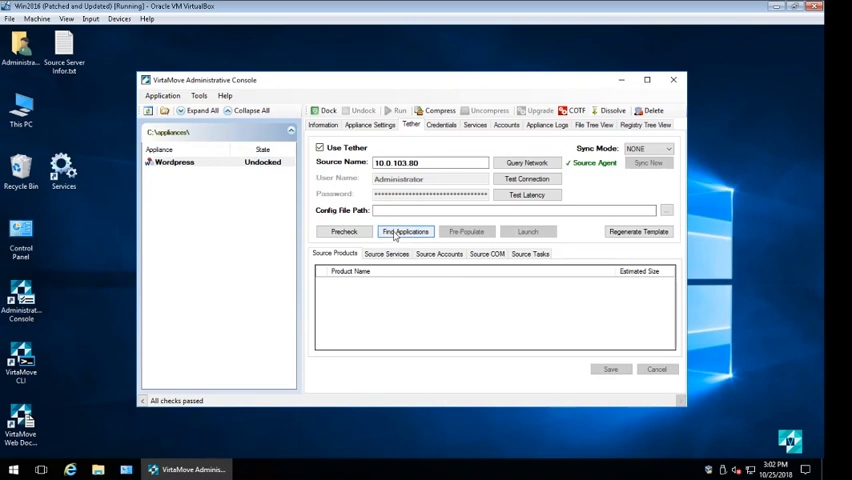
click(404, 232)
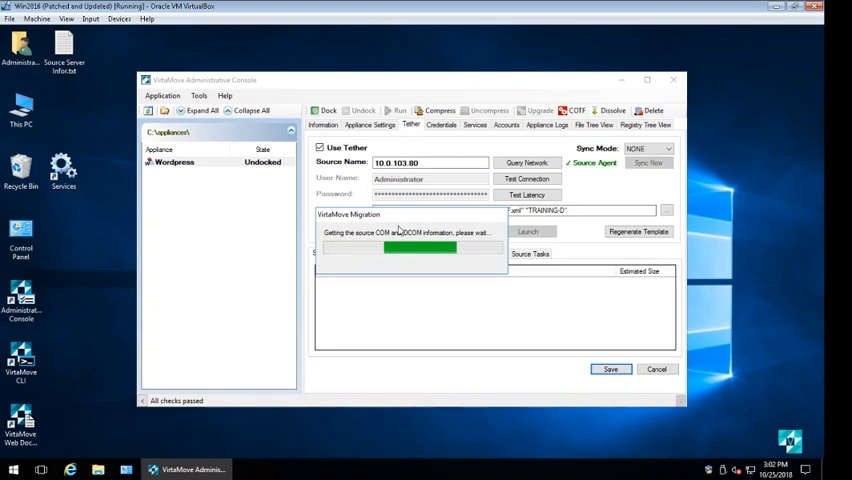
- Select the Bitnami WordPress Stack and start pre-populating the appliance with it
click(404, 232)
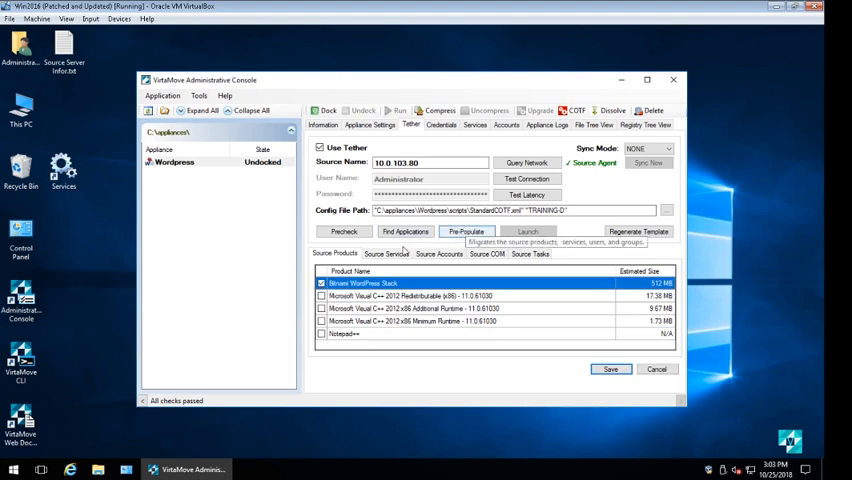
click(466, 232)
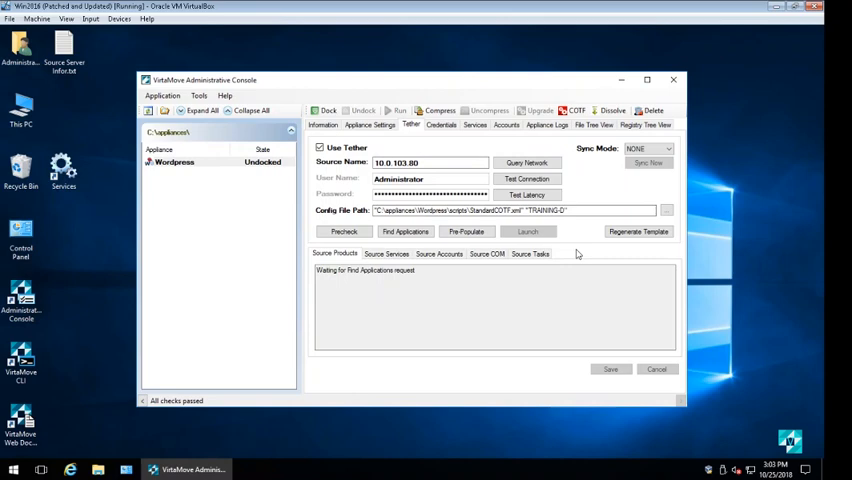
- Run Pre-Populate until all steps finish, then dismiss the progress window
click(466, 232)
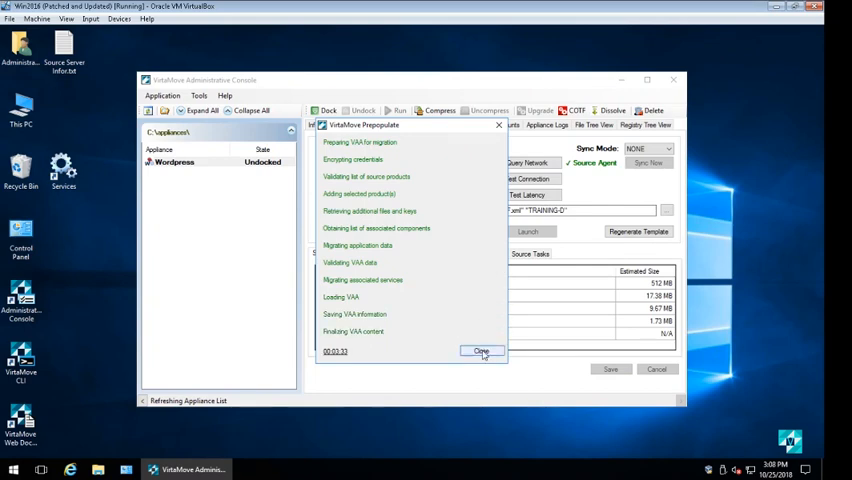
click(480, 352)
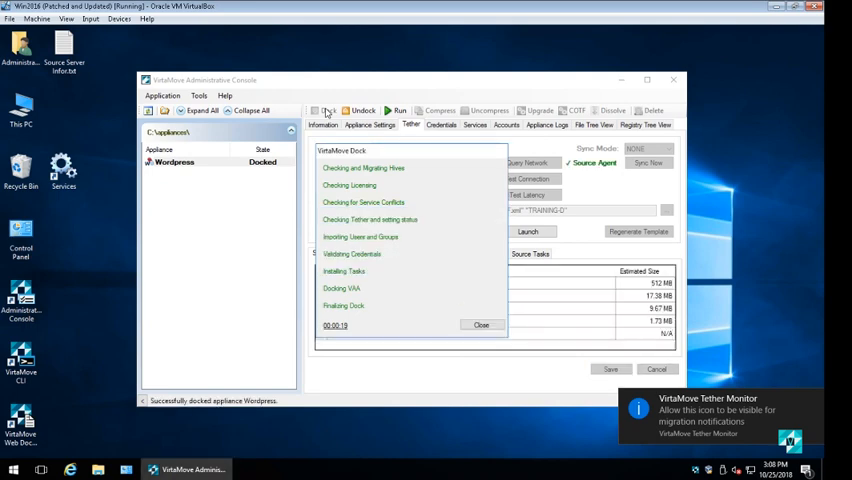
- Dismiss the docking progress window and start the wordpressApache and wordpressMySQL services
click(480, 324)
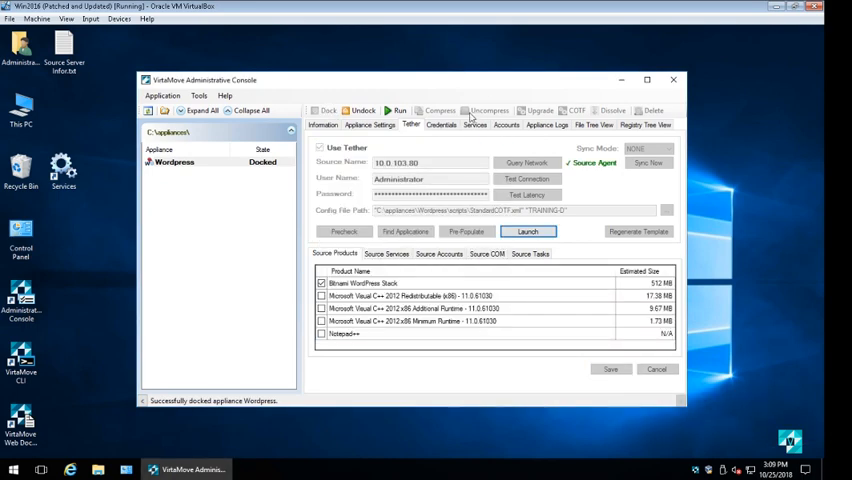
click(474, 124)
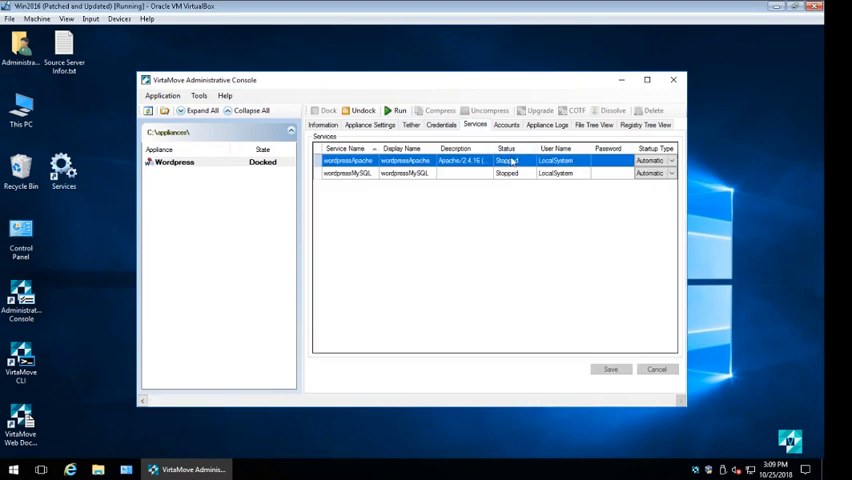
click(398, 112)
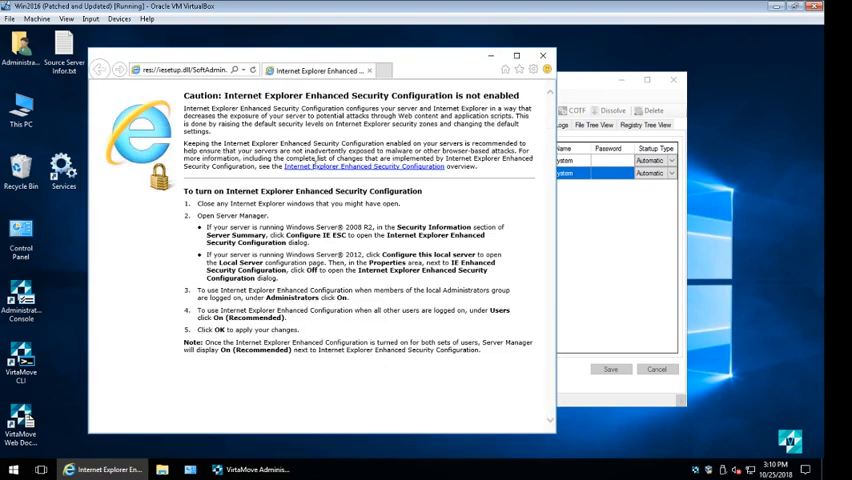
- Load the migrated blog from localhost and scroll through its posts
click(184, 70)
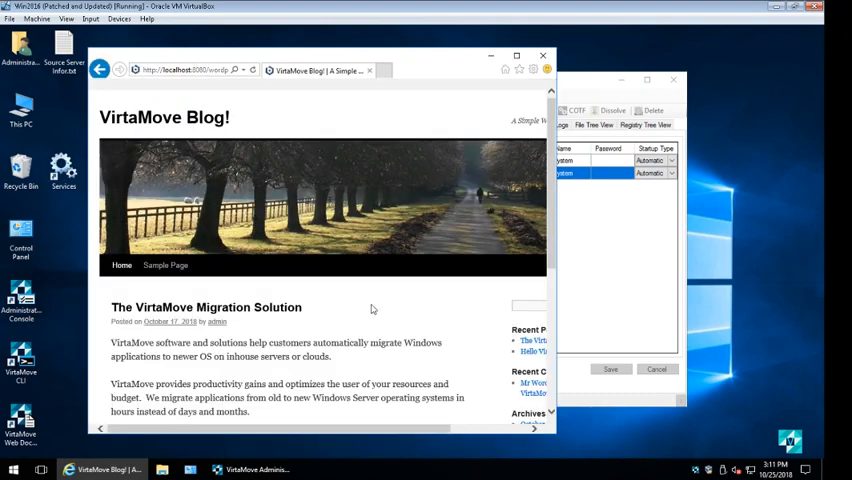
scroll(down, 3)
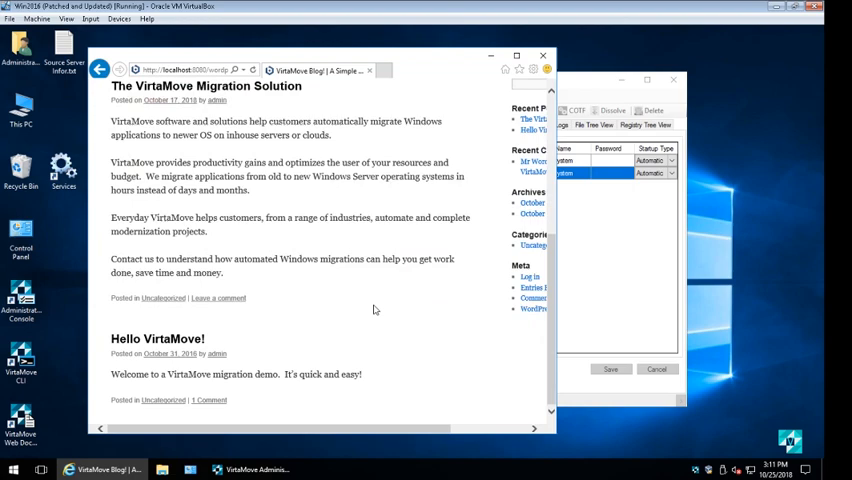
scroll(up, 3)
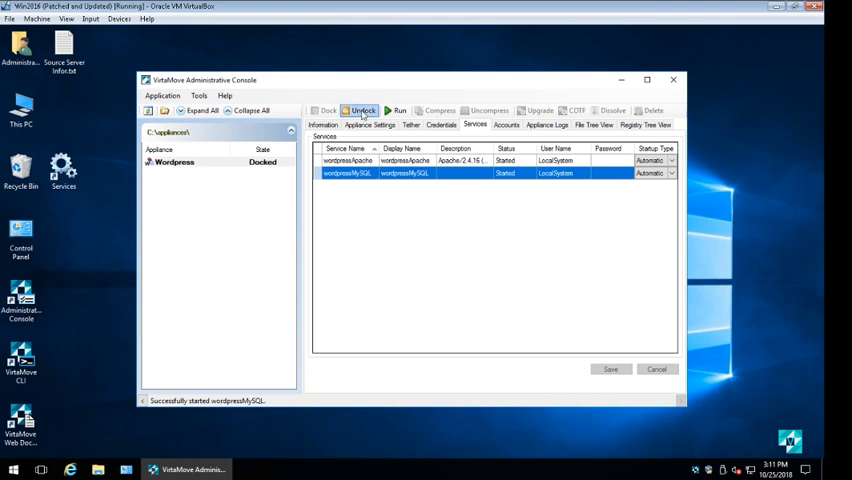
- Undock the appliance, compress it into Wordpress.cap and select it in the refreshed list
click(362, 110)
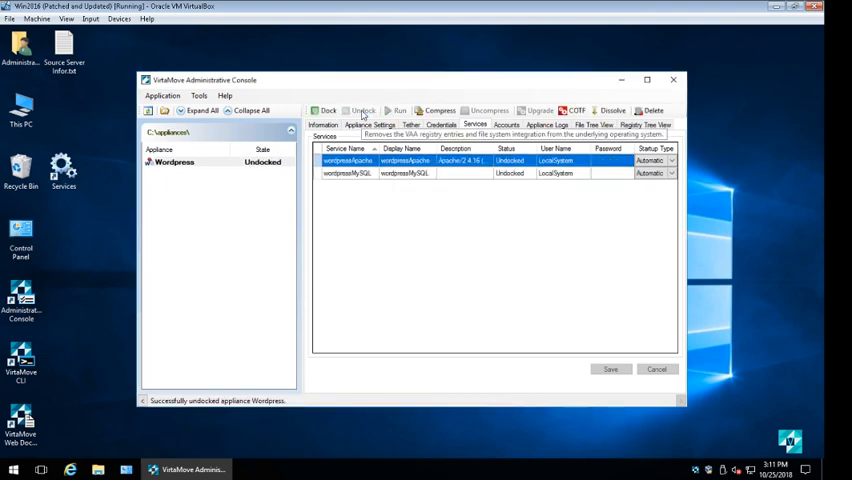
mouse_move(438, 110)
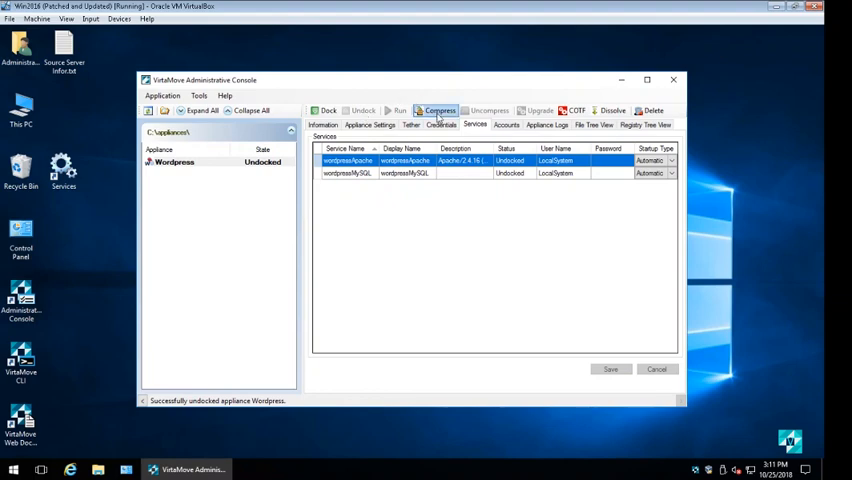
click(436, 110)
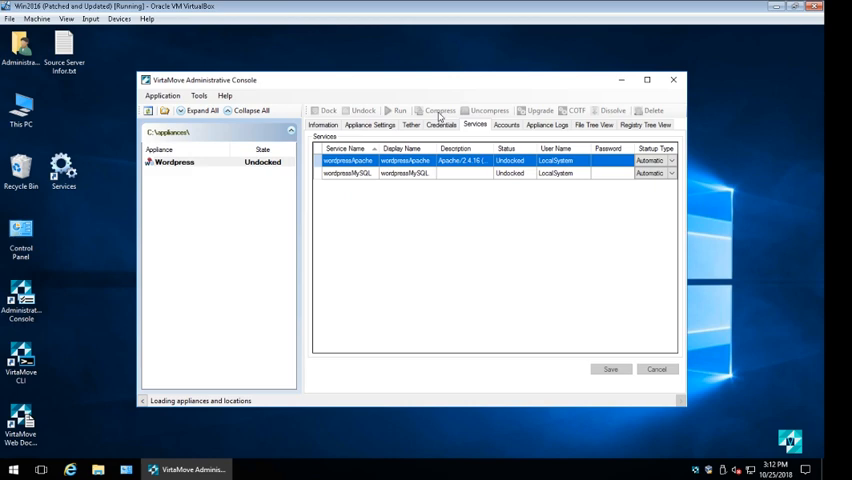
click(440, 110)
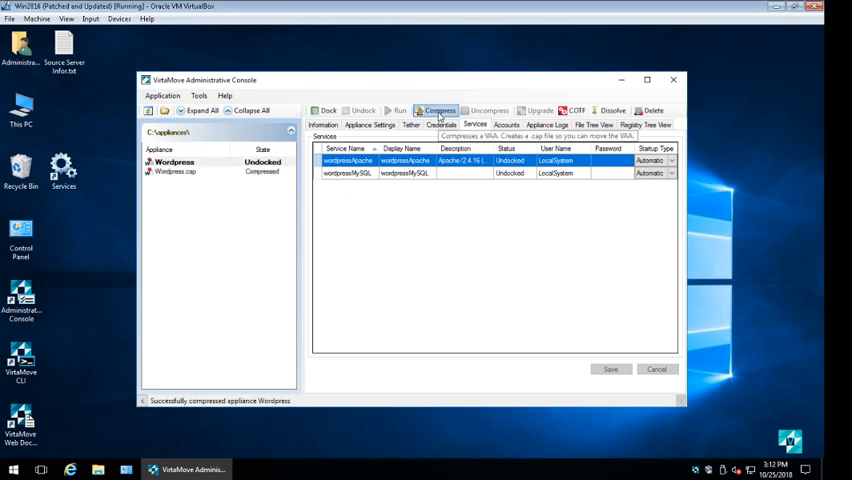
mouse_move(176, 204)
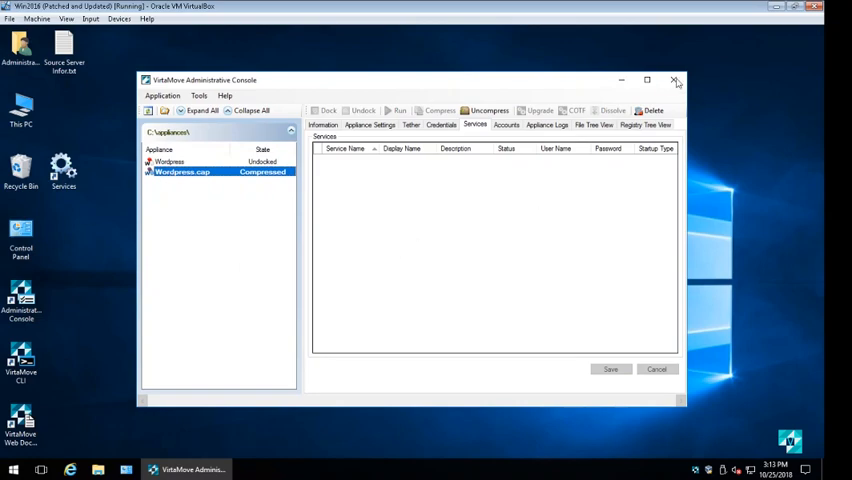
click(676, 80)
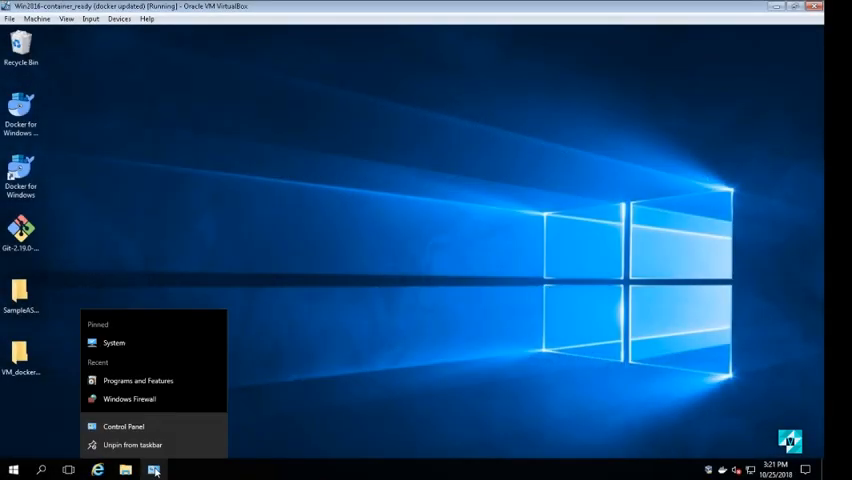
mouse_move(138, 380)
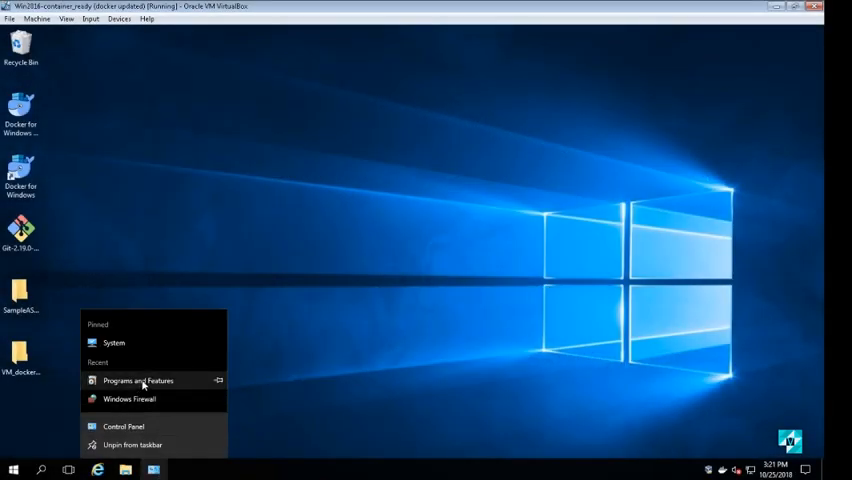
click(114, 344)
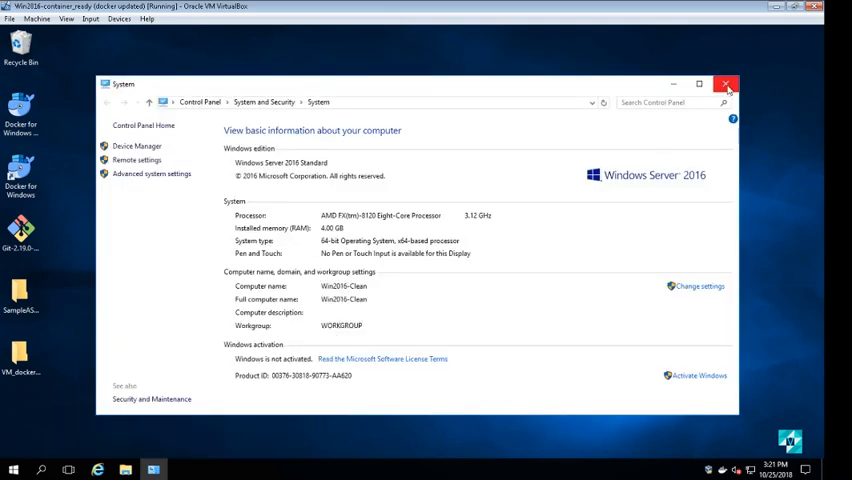
click(726, 84)
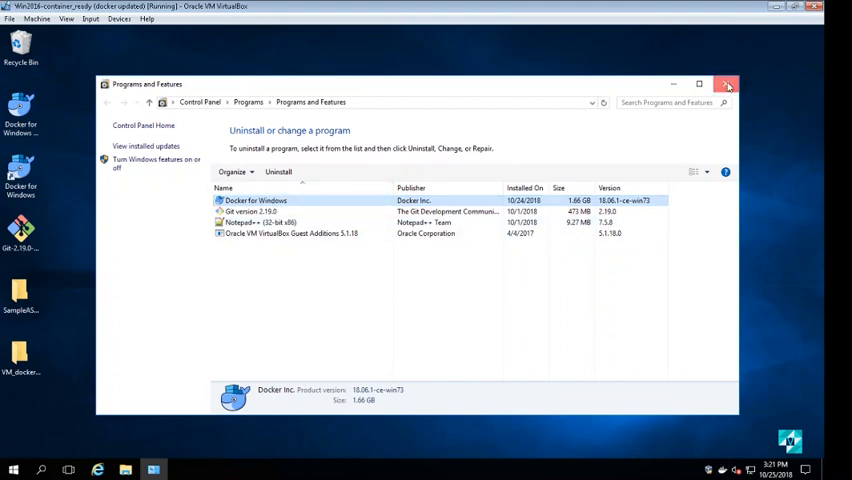
click(728, 84)
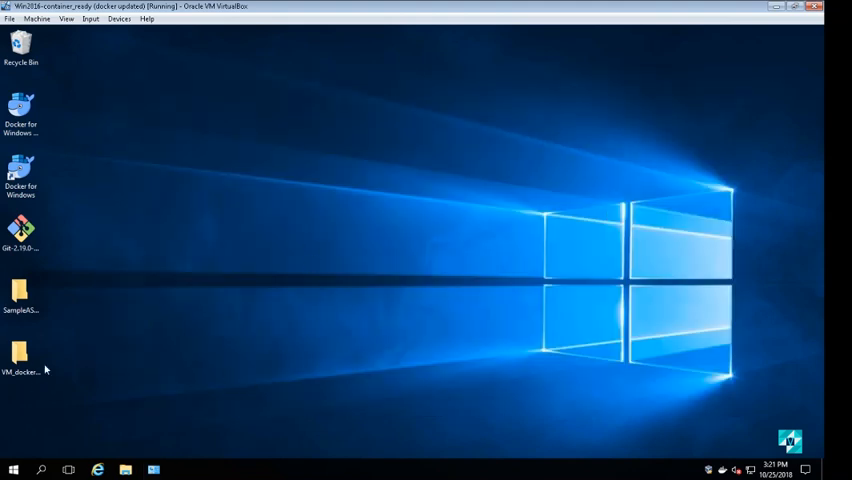
- Run the build batch file from VM_docker_demo and dismiss it after the image is tagged
double_click(20, 356)
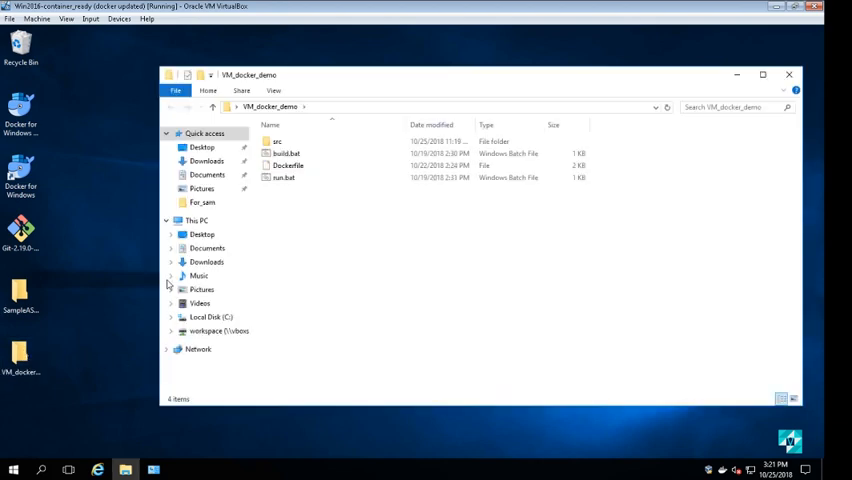
click(284, 178)
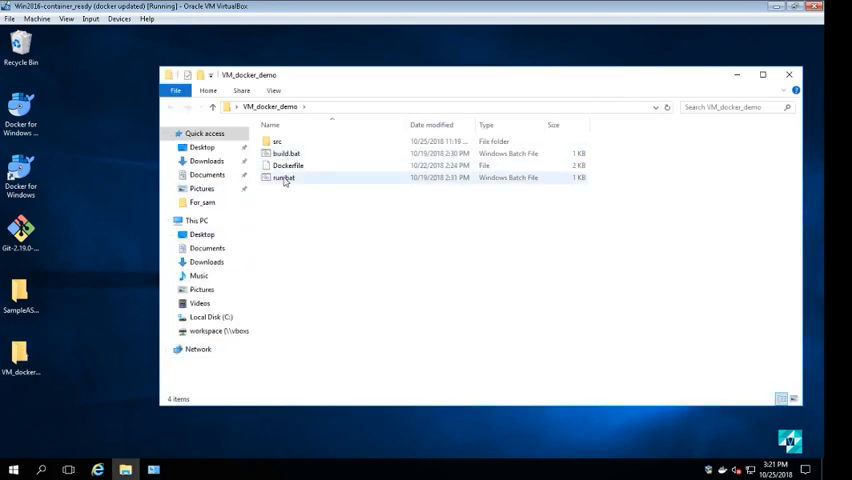
double_click(284, 178)
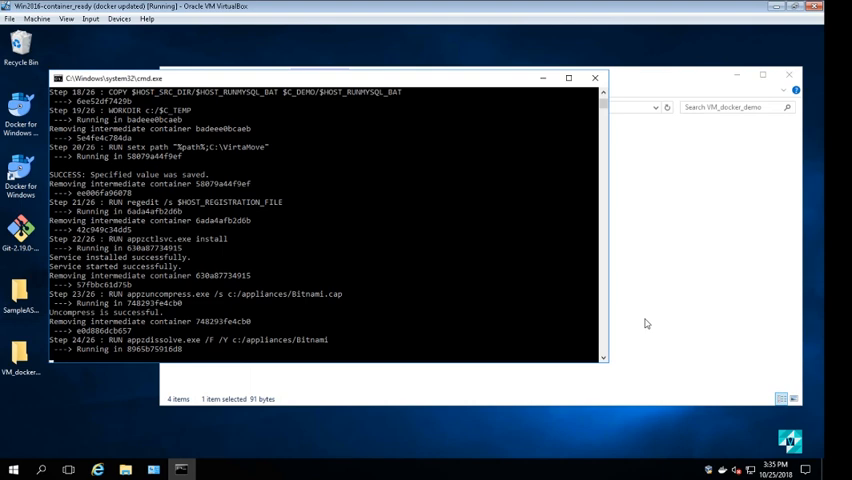
mouse_move(512, 300)
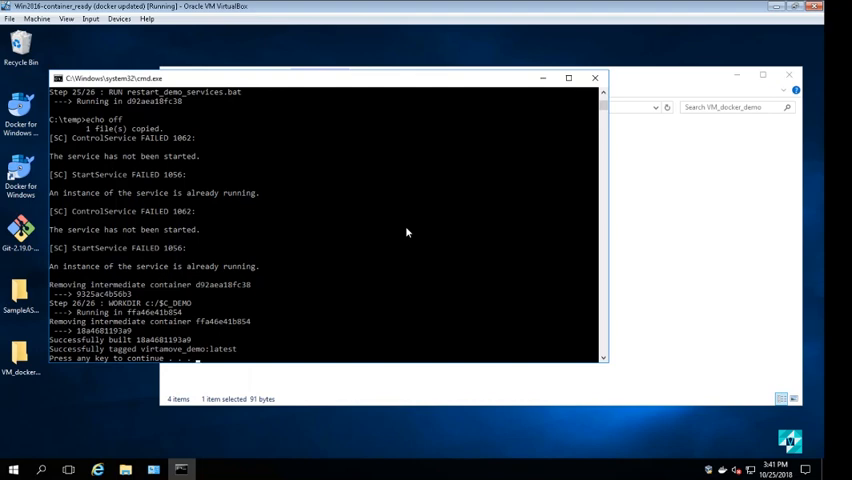
key(enter)
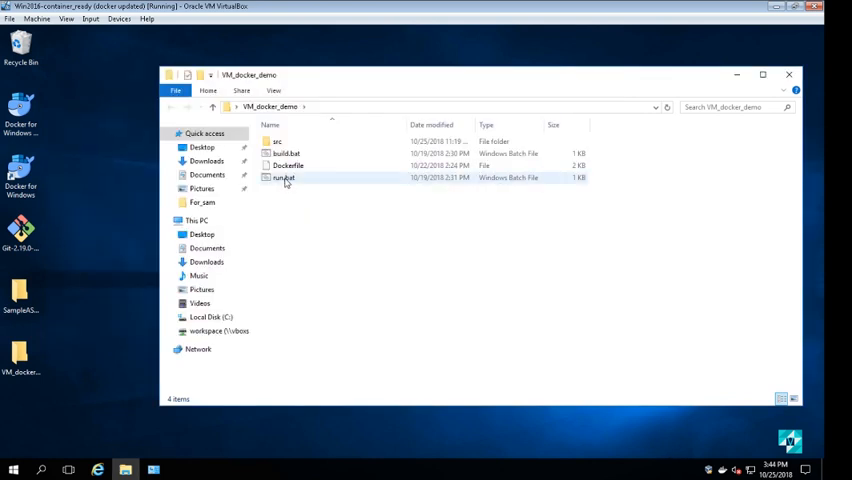
- Run the batch file that starts the container and its command shell
double_click(284, 178)
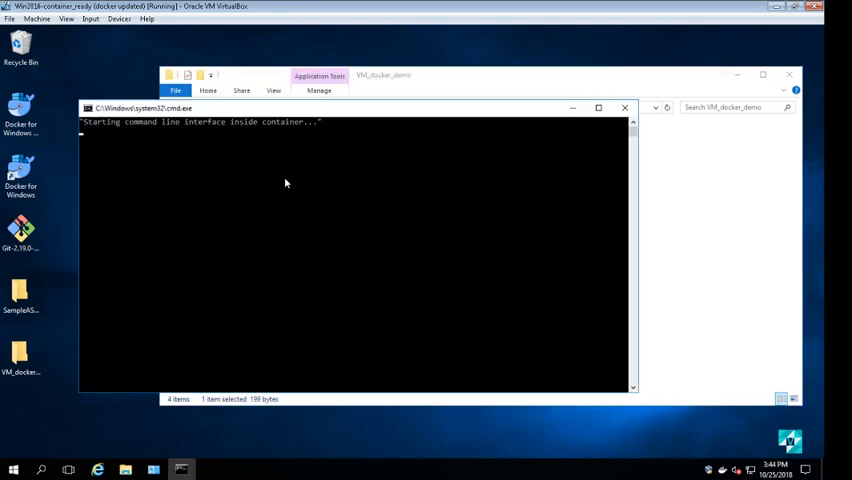
mouse_move(398, 232)
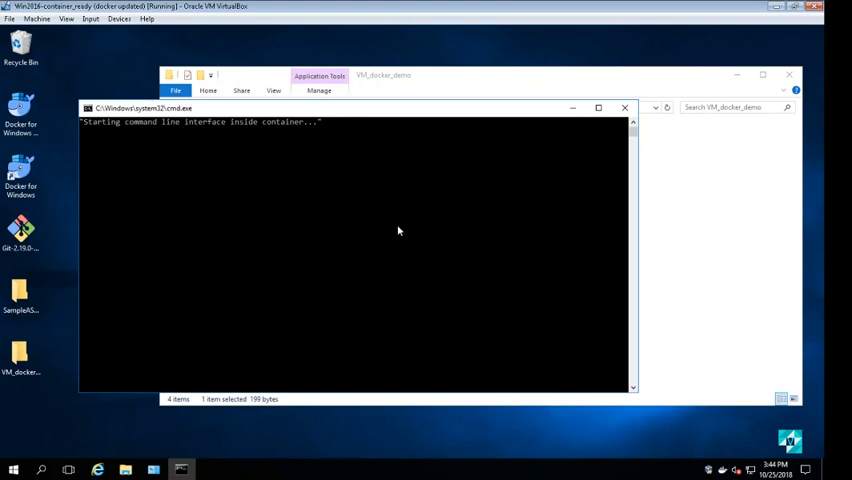
mouse_move(372, 200)
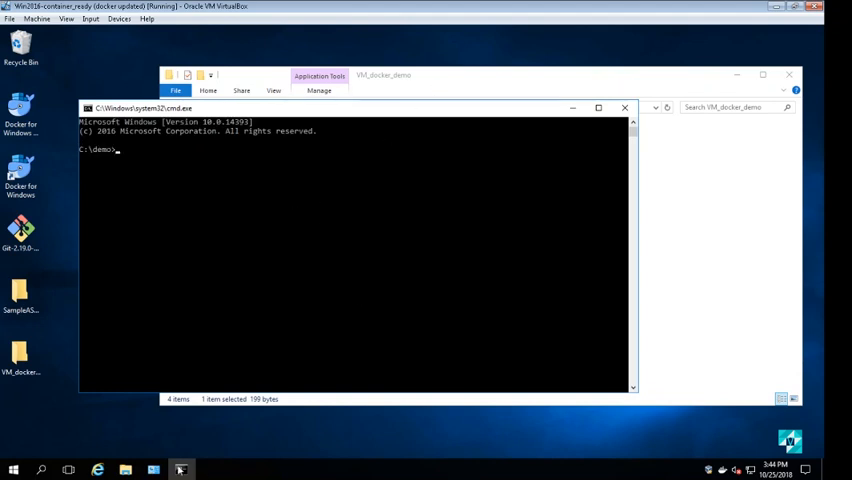
click(96, 468)
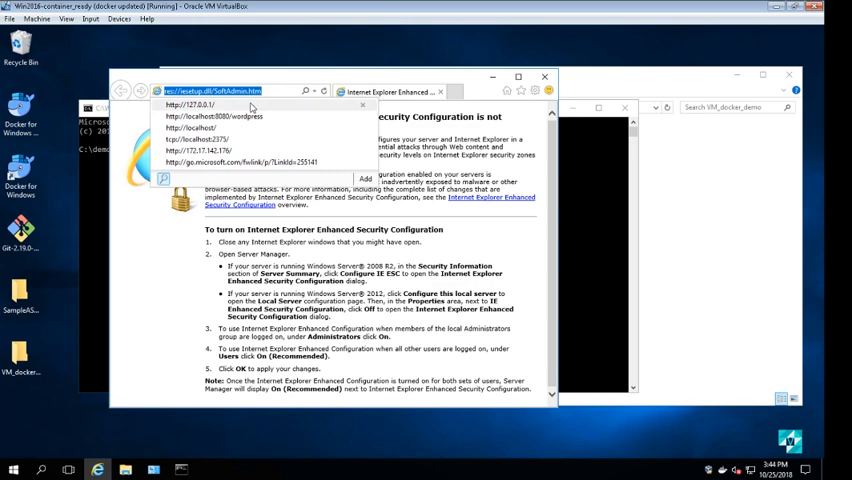
click(192, 104)
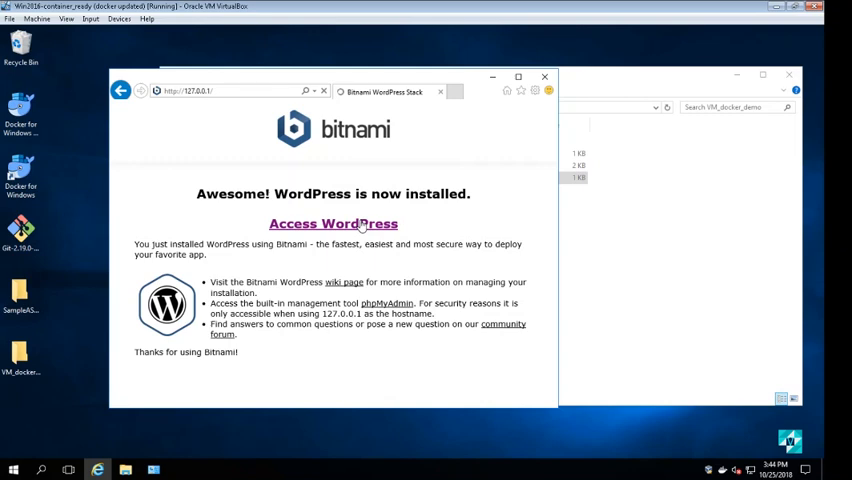
click(332, 224)
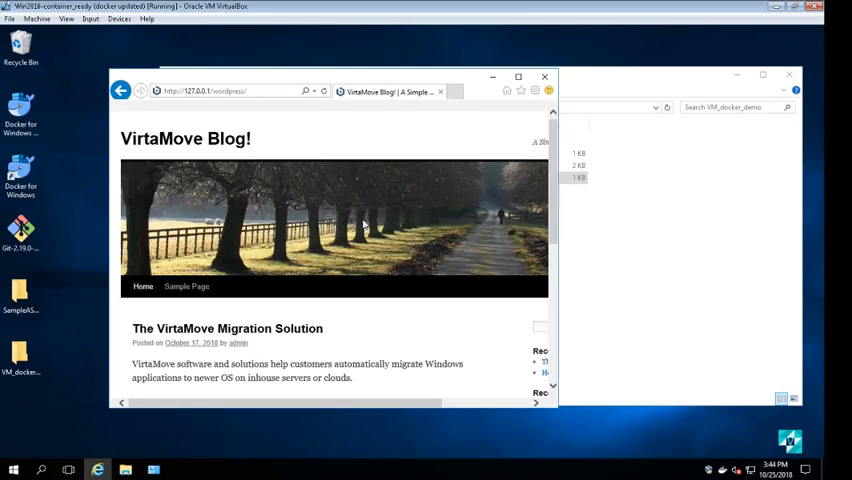
- Scroll through the VirtaMove Blog front page served from the container
scroll(down, 3)
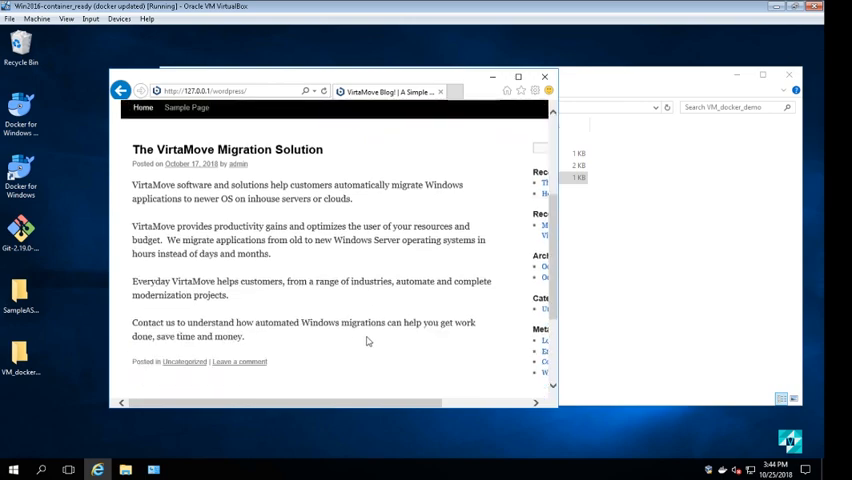
scroll(up, 3)
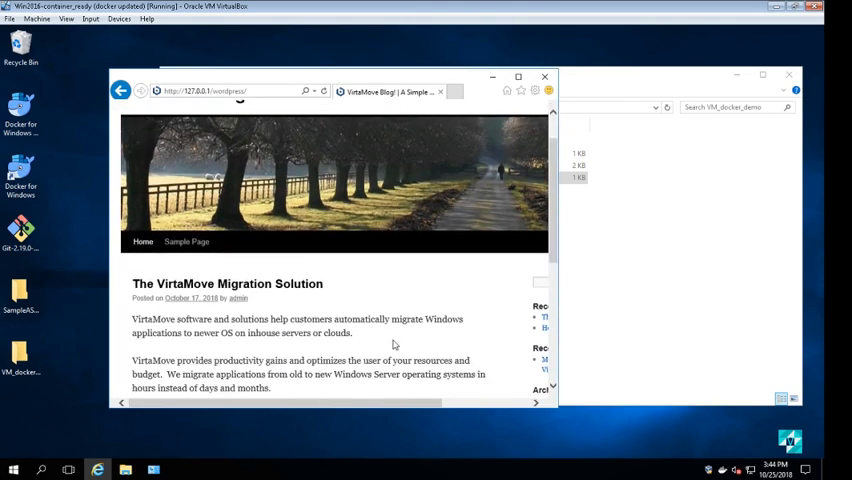
scroll(down, 3)
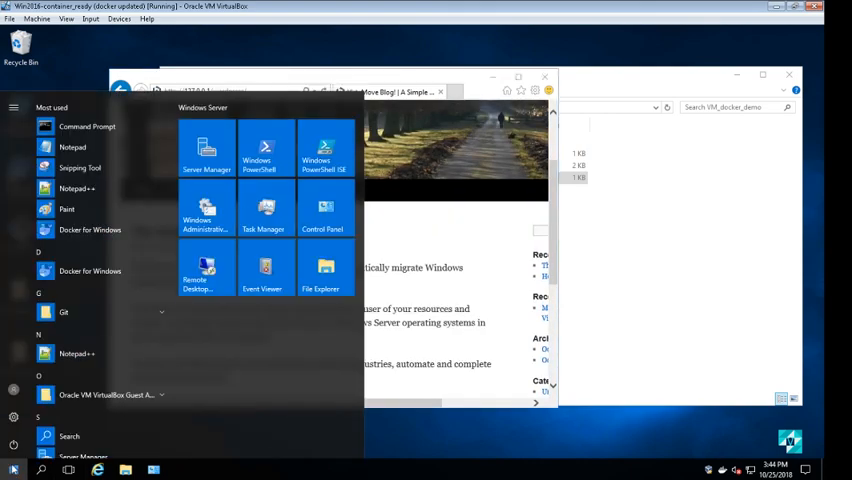
- Launch Windows PowerShell and run 'docker container ls' to list the host's Docker containers
click(256, 150)
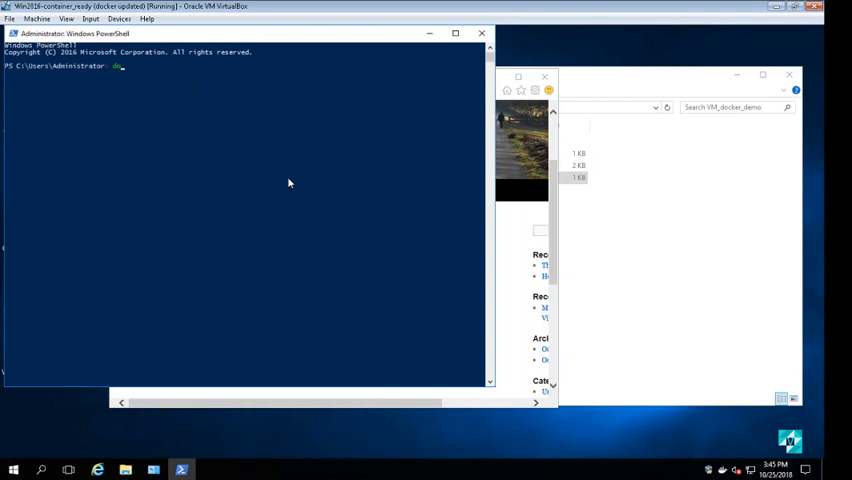
text(docker con)
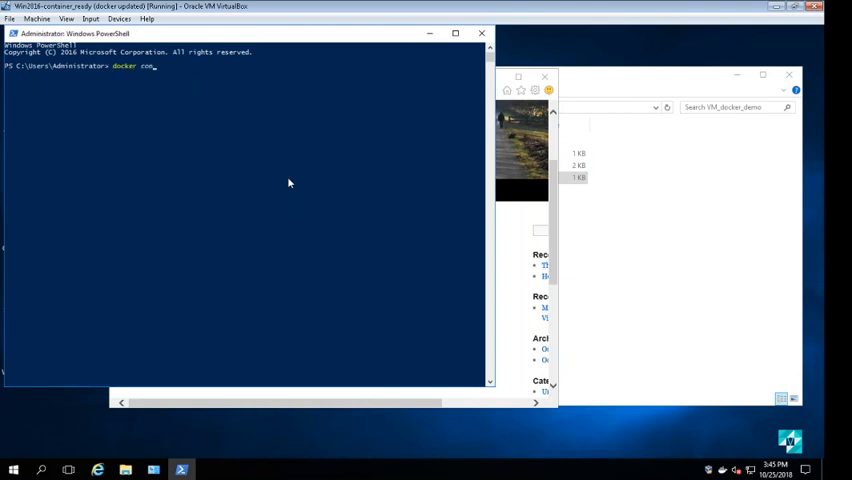
text(tainer l)
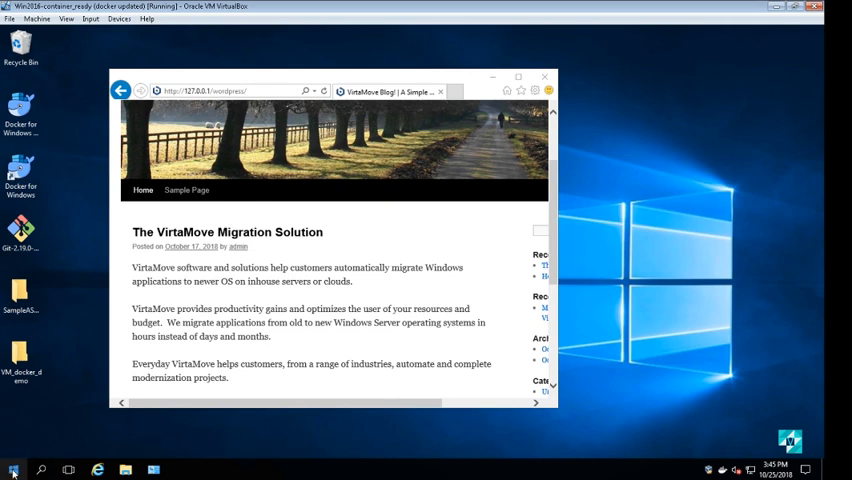
- Launch the Windows Services manager via the Run box with 'services'
click(14, 470)
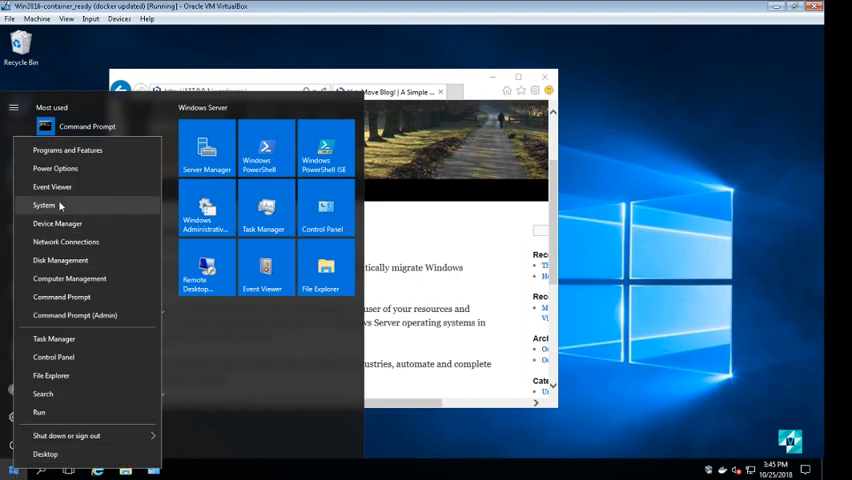
mouse_move(42, 412)
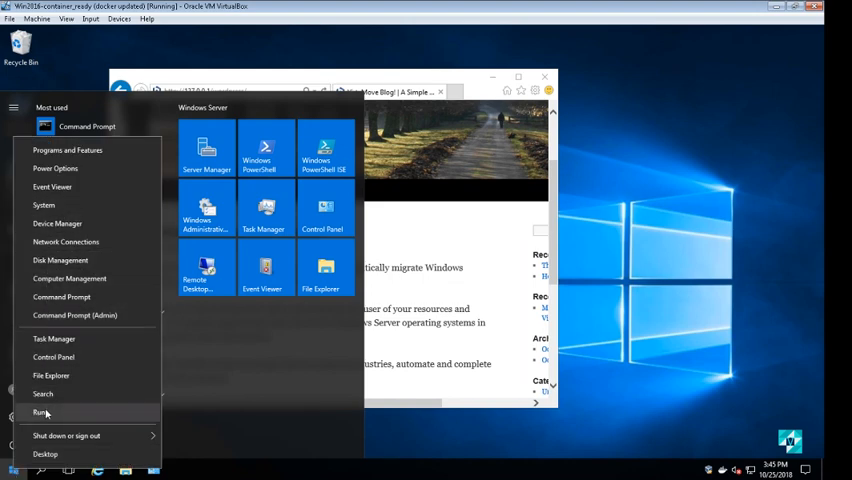
click(40, 412)
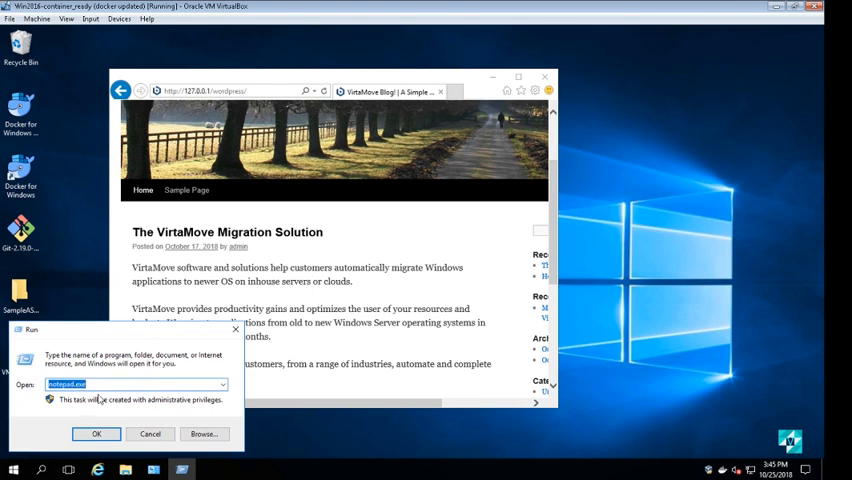
text(services)
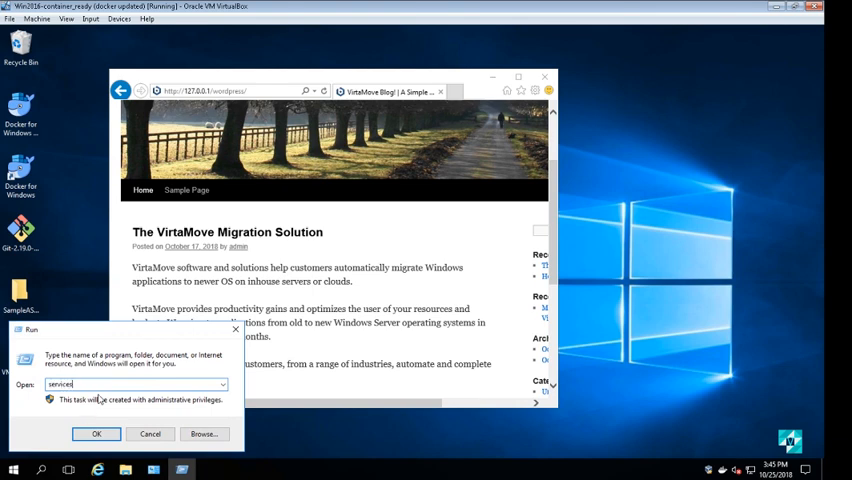
click(96, 432)
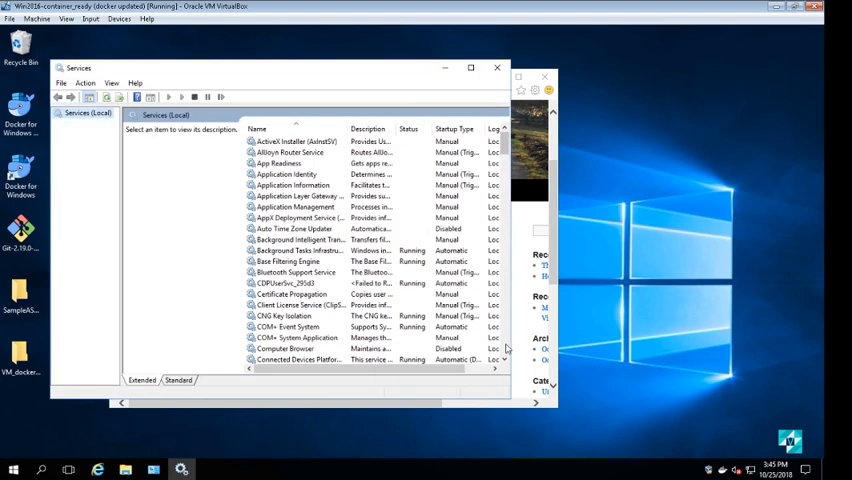
- Scroll through the full host service list from A to W, then close the blog page
scroll(down, 3)
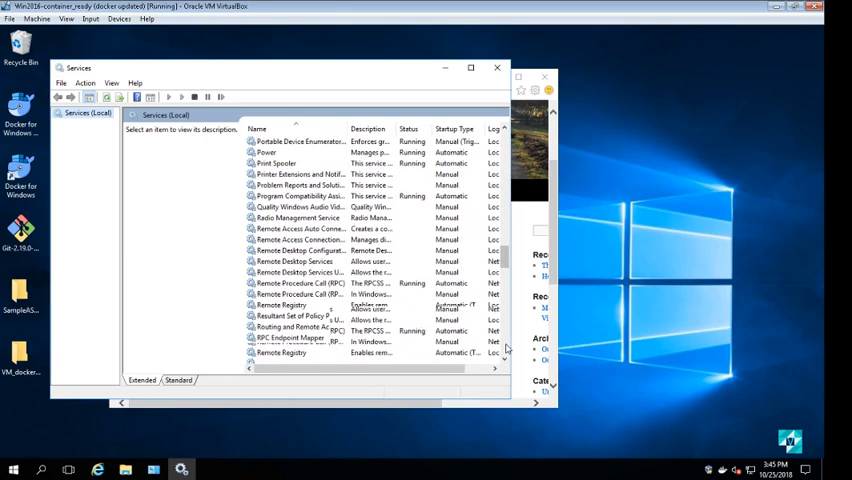
scroll(down, 3)
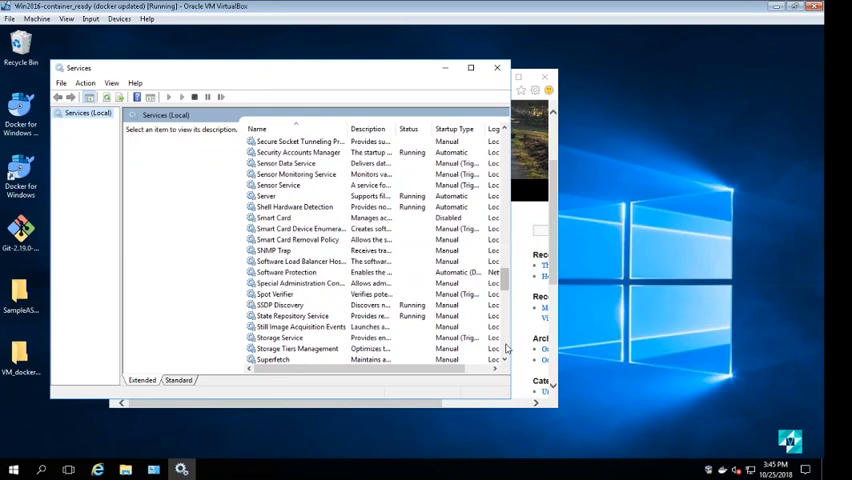
scroll(down, 3)
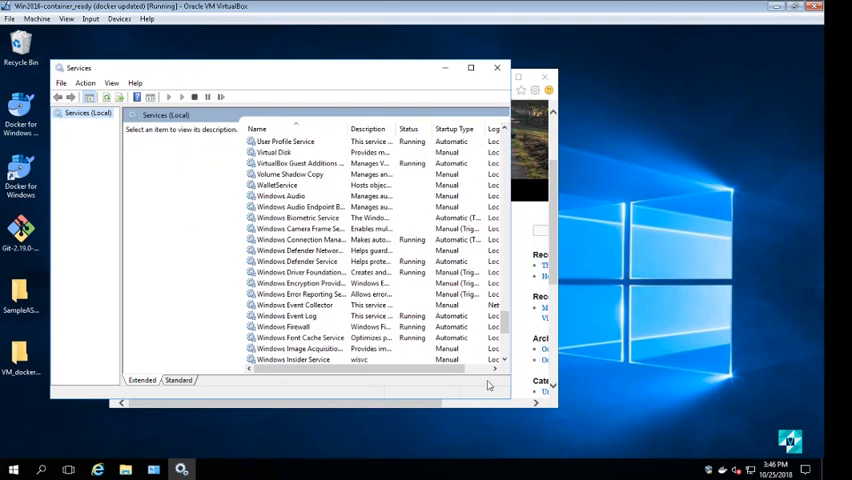
scroll(down, 3)
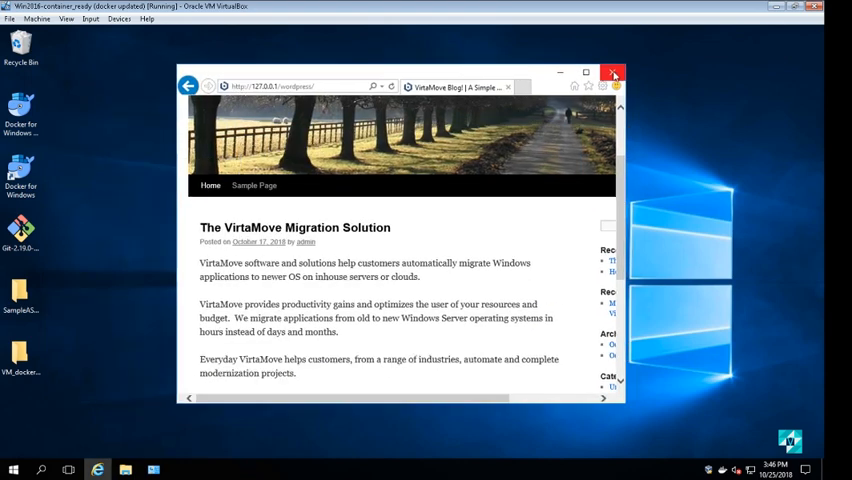
click(614, 74)
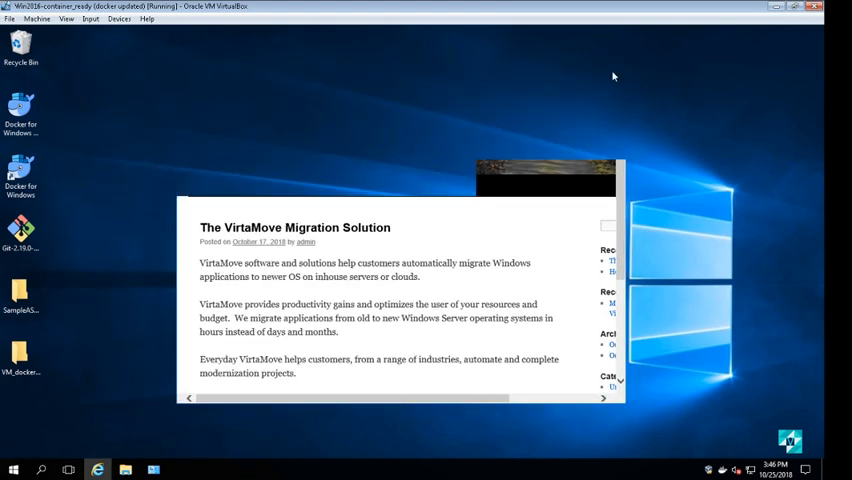